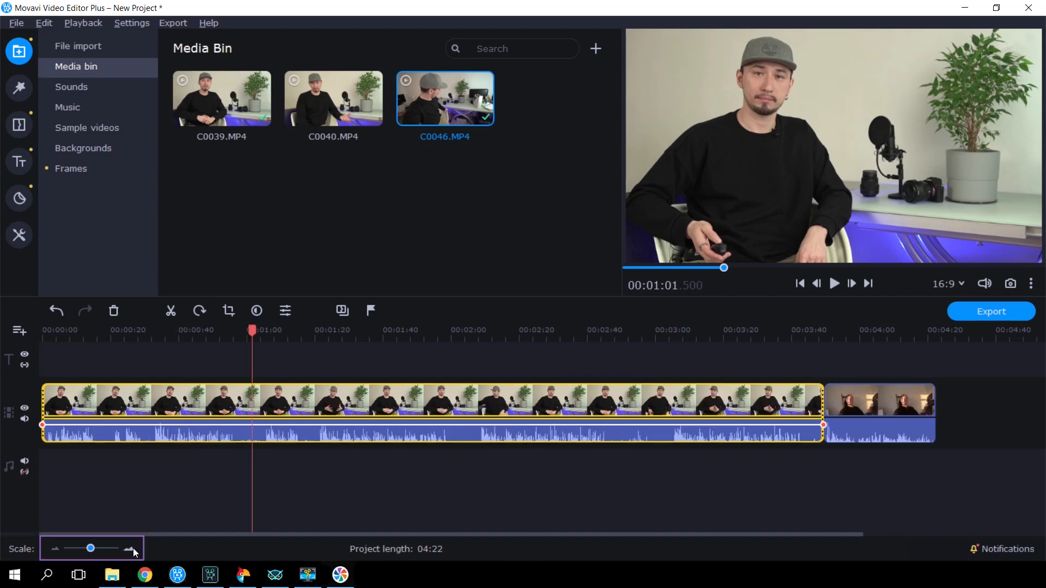
Step: Zoom in on the timeline with the Scale slider to locate the cut points
{"action": "left_click_drag", "start_coordinate": [90, 548], "coordinate": [94, 548]}
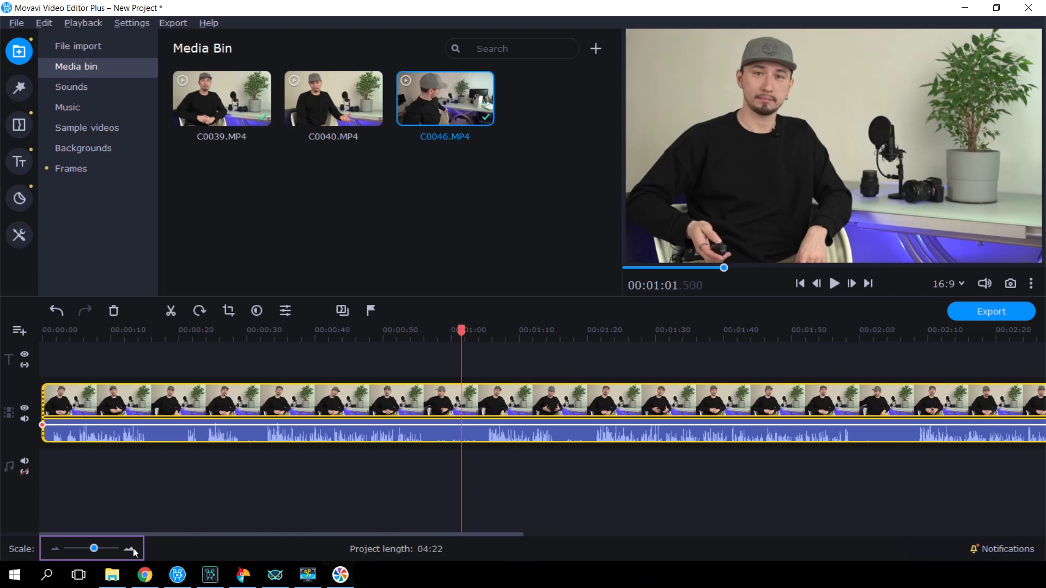
{"action": "mouse_move", "coordinate": [231, 427]}
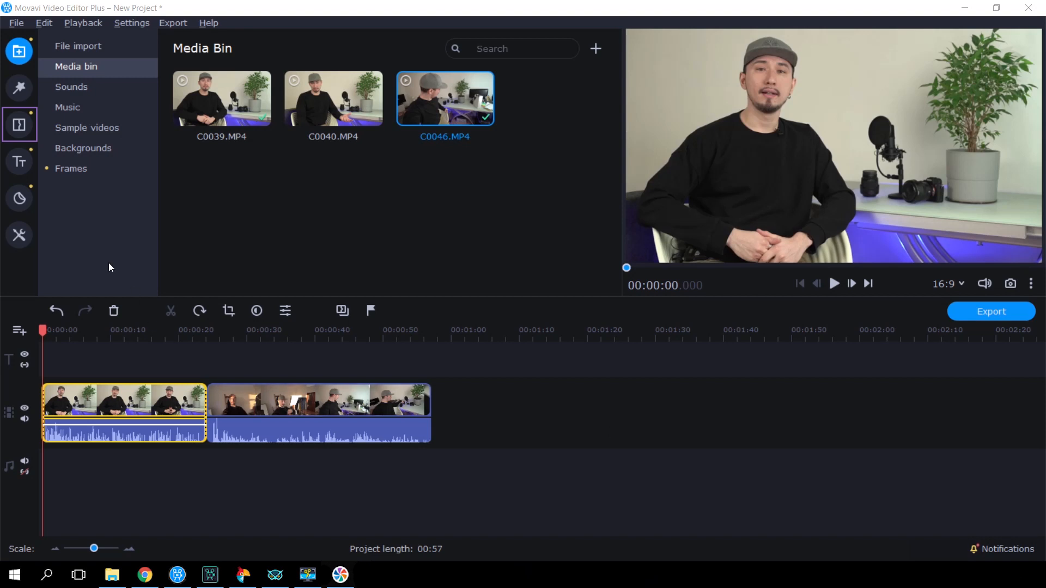
Step: Place a Smear → transition from the Fade group between the two clips and confirm its properties
{"action": "left_click", "coordinate": [19, 125]}
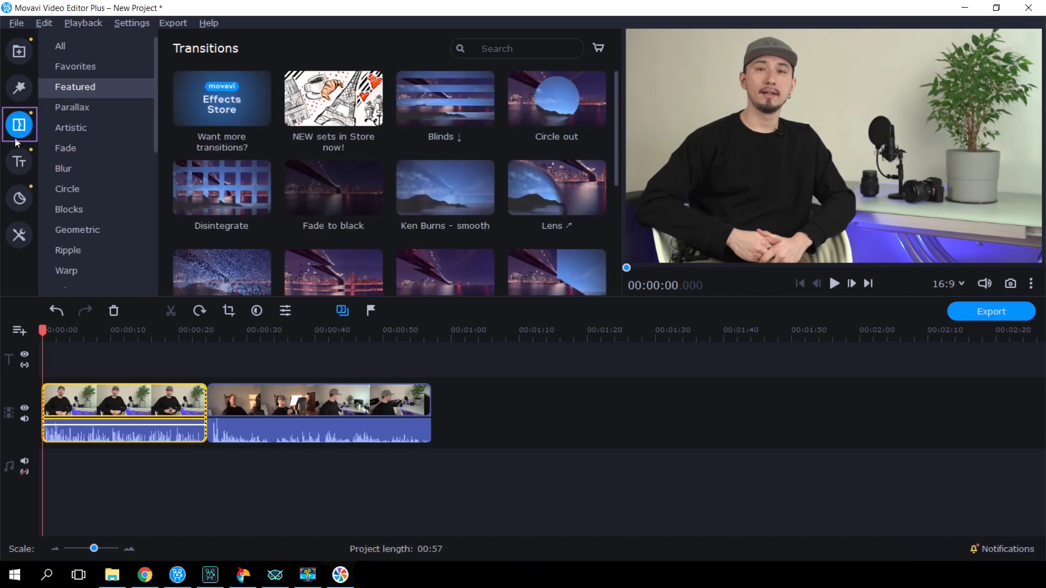
{"action": "left_click", "coordinate": [66, 148]}
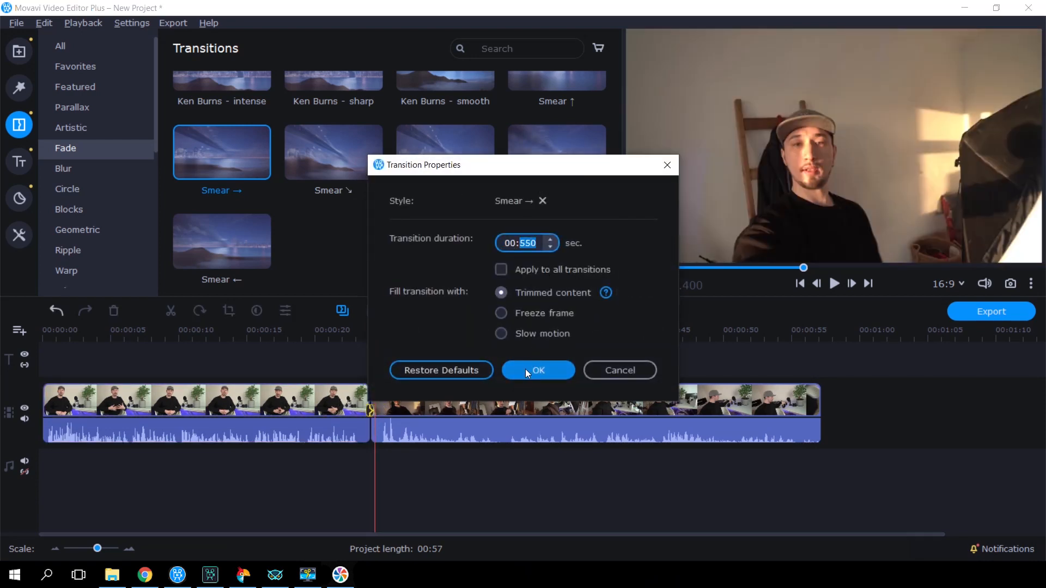
{"action": "left_click", "coordinate": [537, 371]}
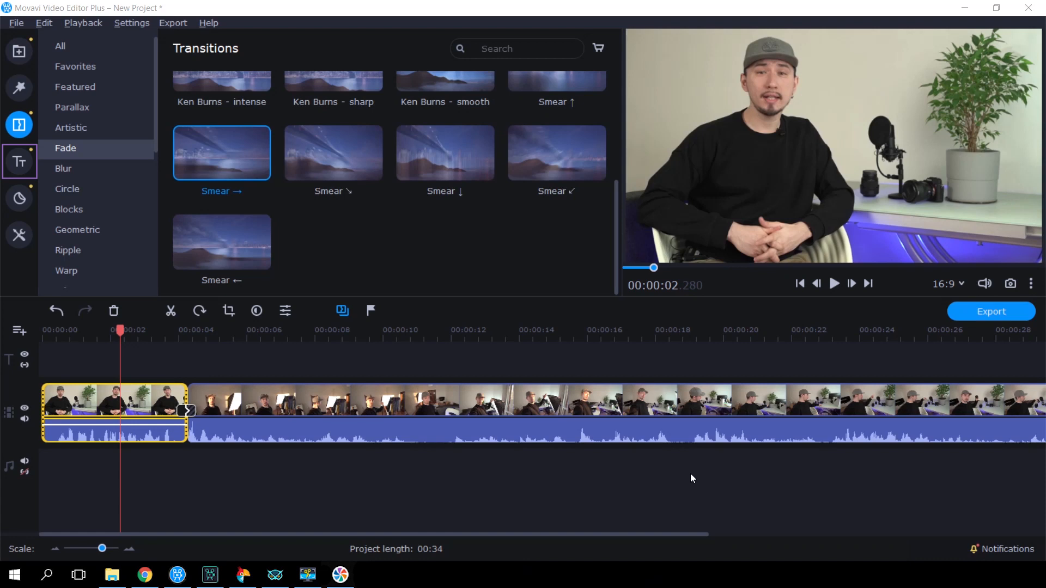
Step: Browse the Titles library categories and place a MOVAVI VIDEO PRODUCTION title at the video start
{"action": "left_click", "coordinate": [19, 161]}
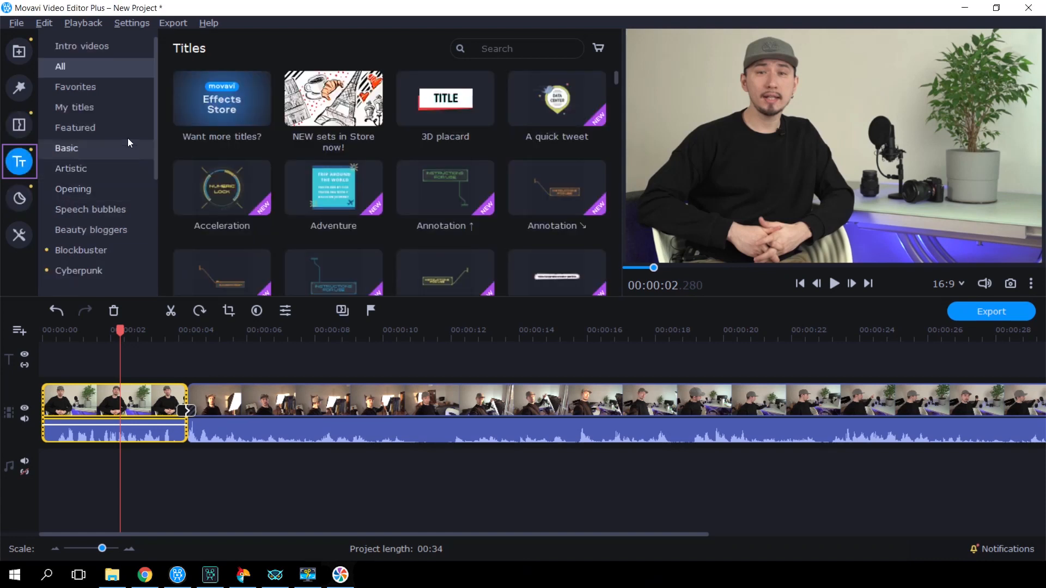
{"action": "left_click", "coordinate": [66, 148]}
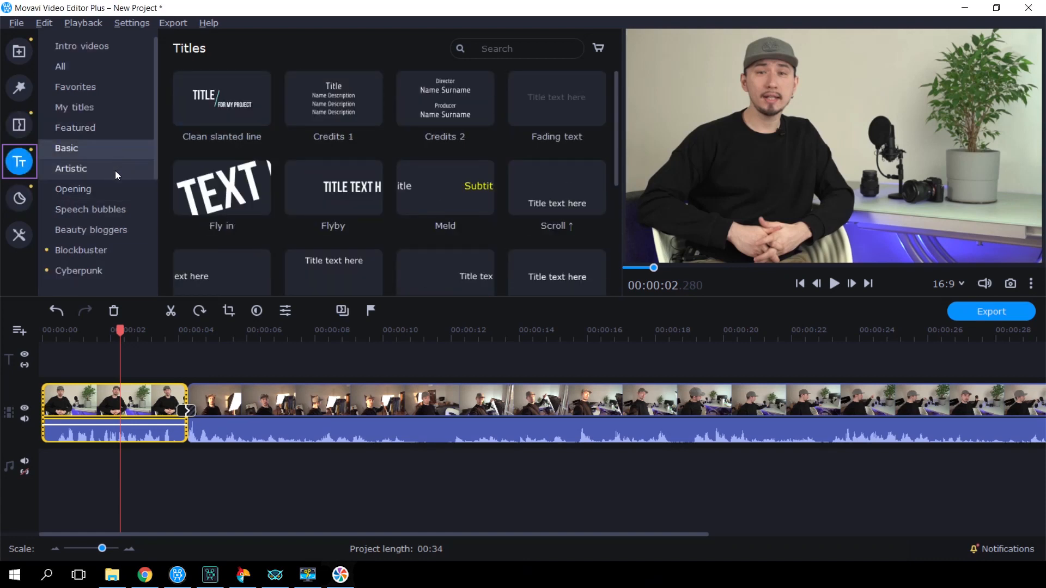
{"action": "left_click", "coordinate": [73, 189]}
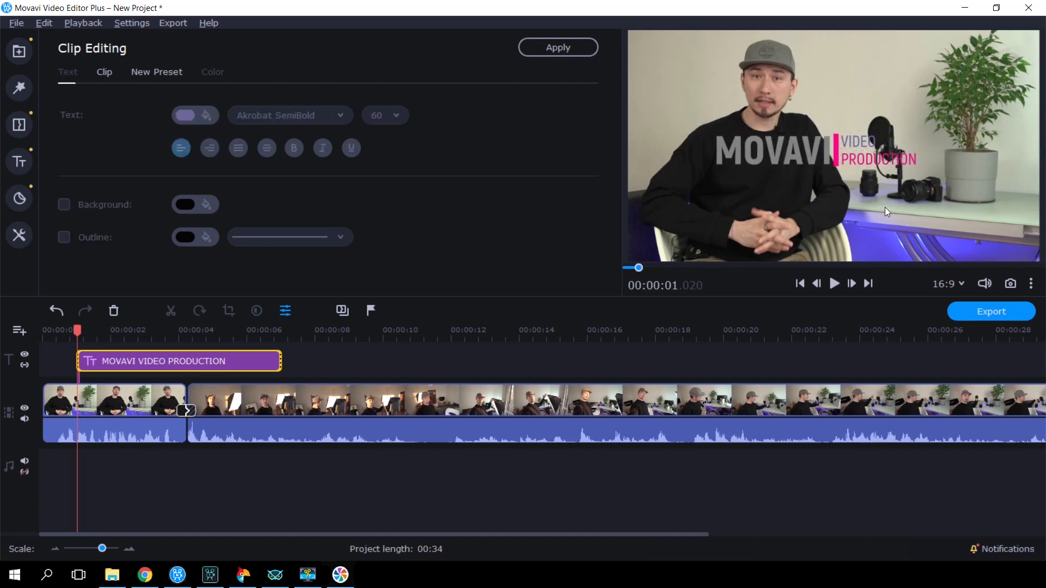
Step: Make MOVAVI white, put a background behind VIDEO PRODUCTION, and apply the title styling
{"action": "left_click", "coordinate": [185, 115]}
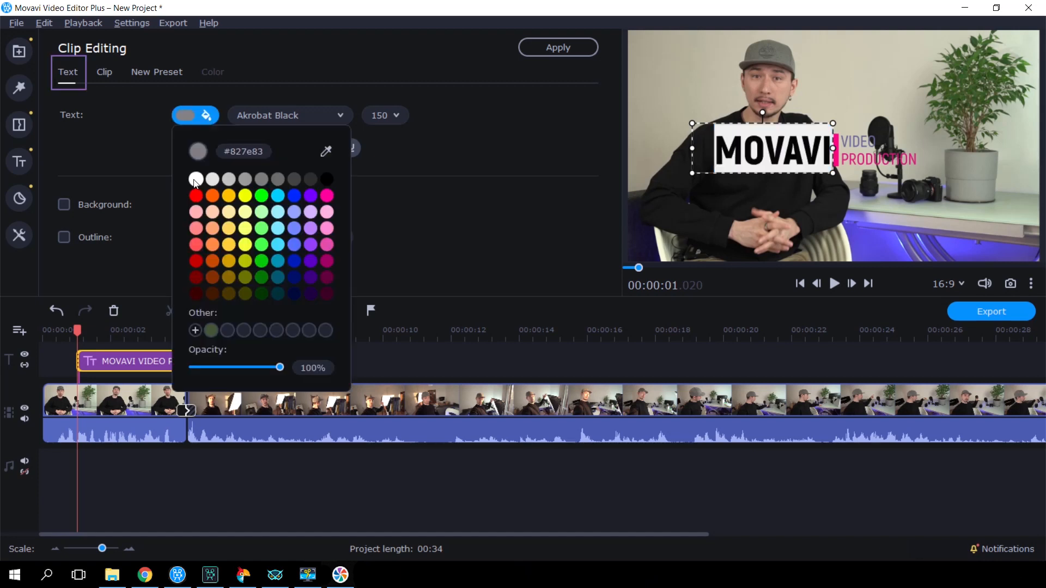
{"action": "left_click", "coordinate": [63, 204]}
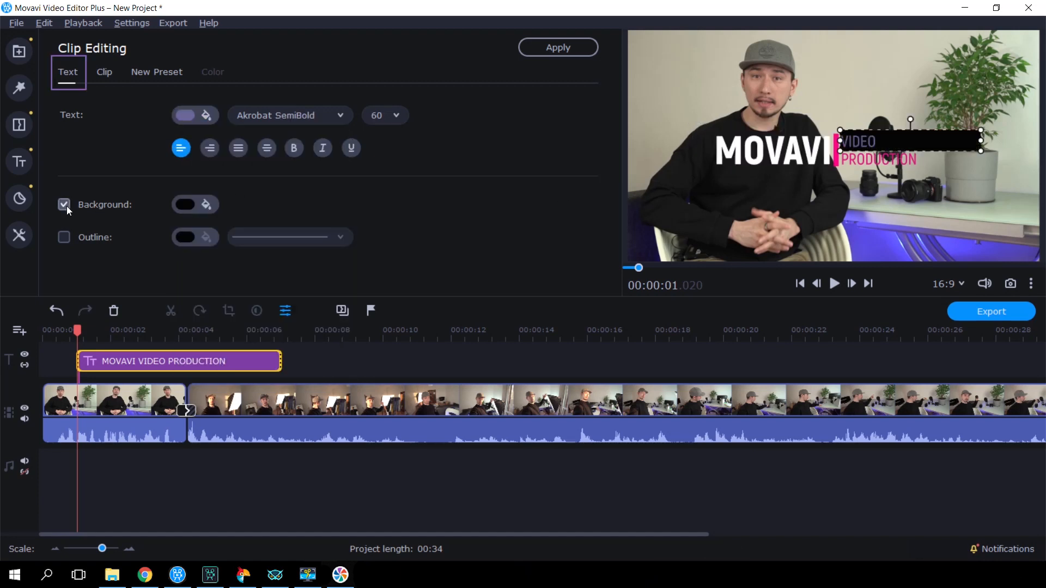
{"action": "left_click", "coordinate": [63, 204]}
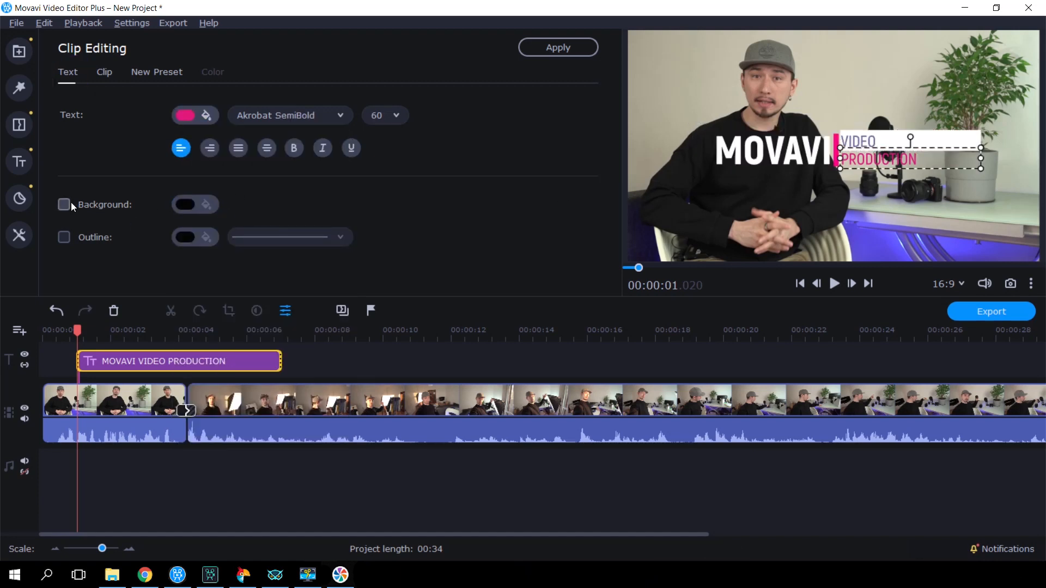
{"action": "left_click", "coordinate": [63, 204]}
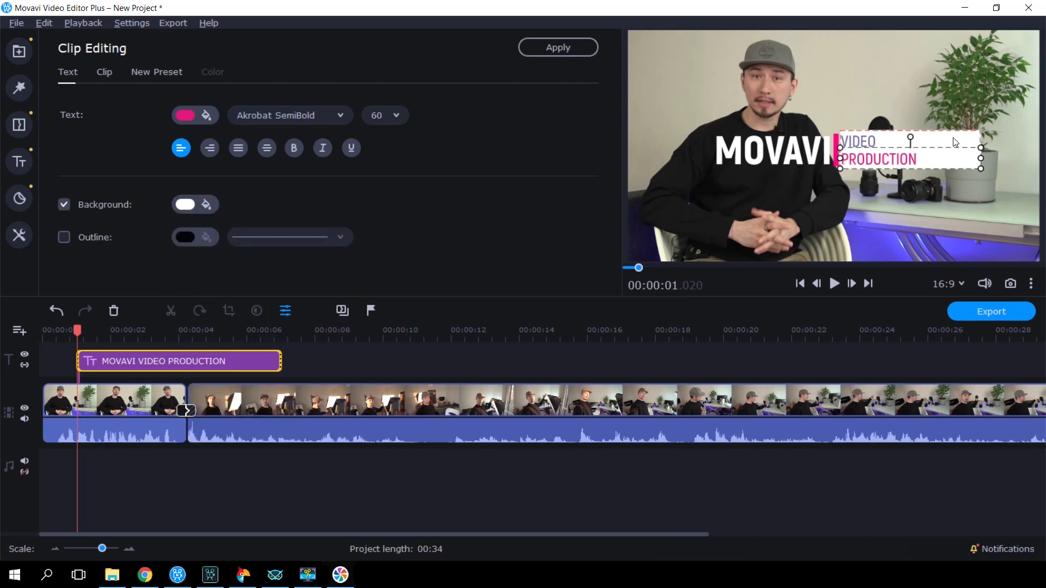
{"action": "left_click", "coordinate": [943, 206]}
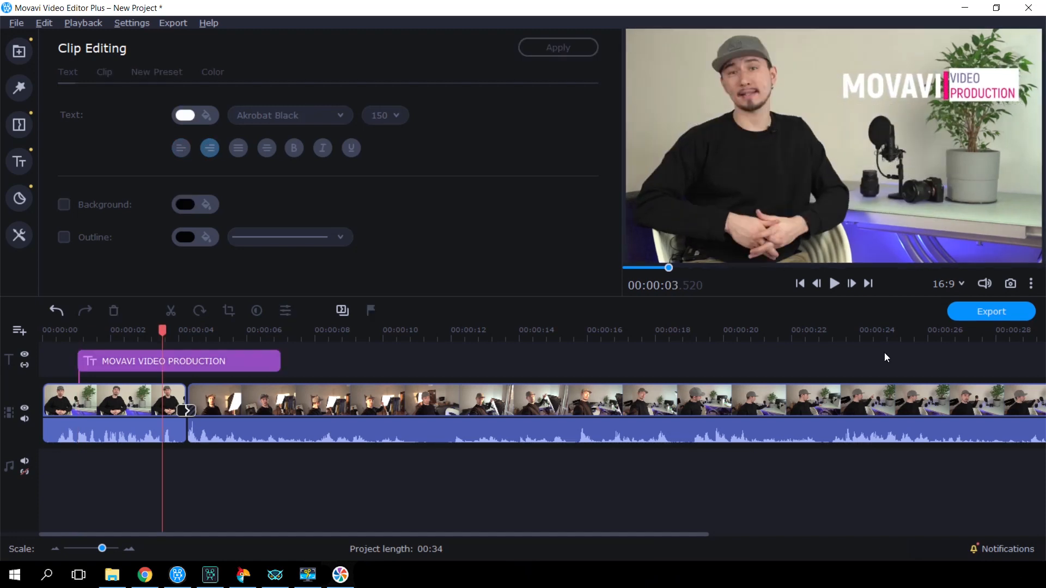
{"action": "left_click", "coordinate": [19, 88]}
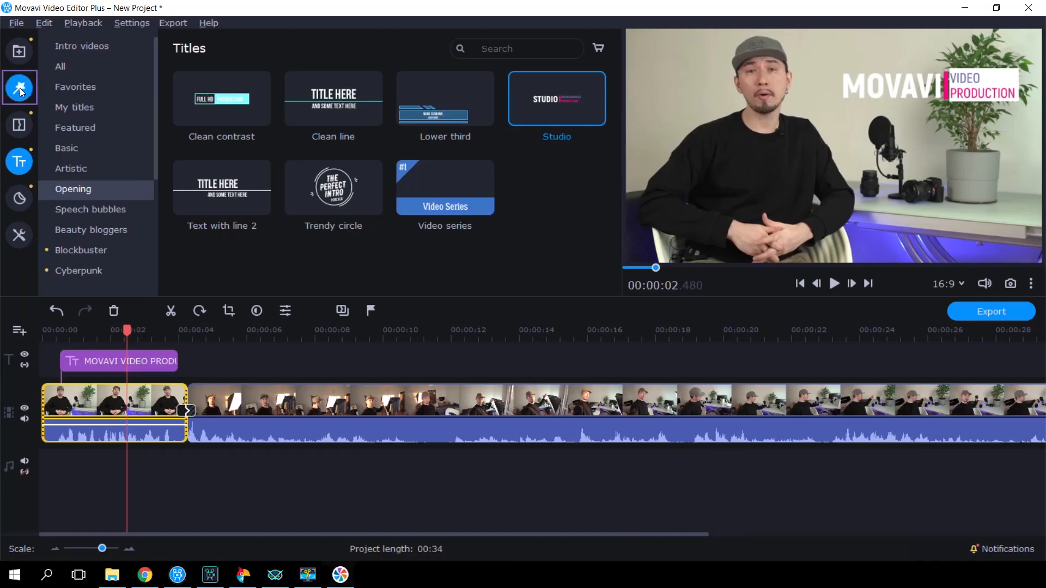
Step: Browse the Filters library through Blur and Color and put Adams on the second clip
{"action": "left_click", "coordinate": [20, 88]}
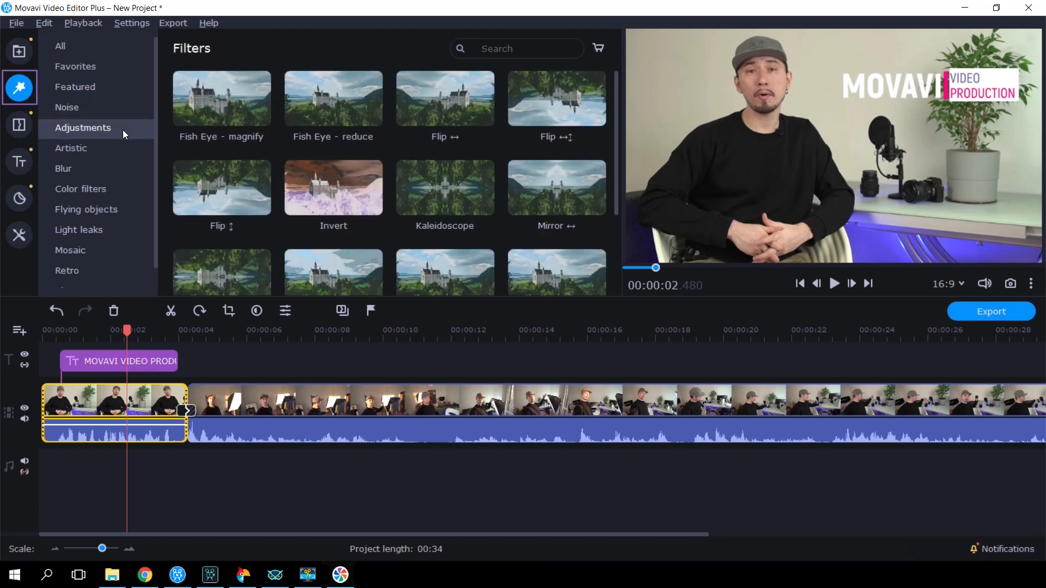
{"action": "left_click", "coordinate": [63, 168]}
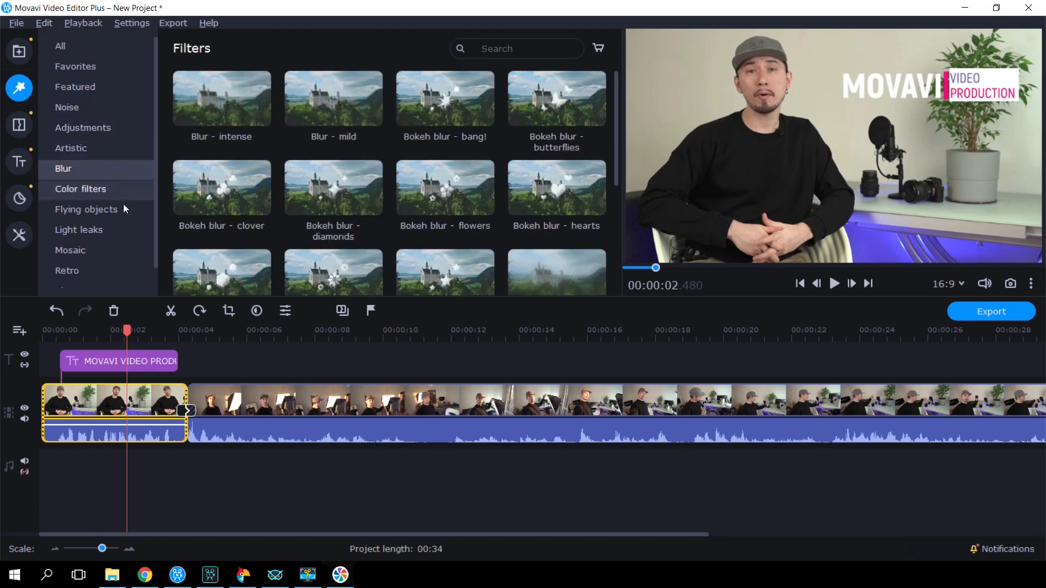
{"action": "left_click", "coordinate": [80, 189]}
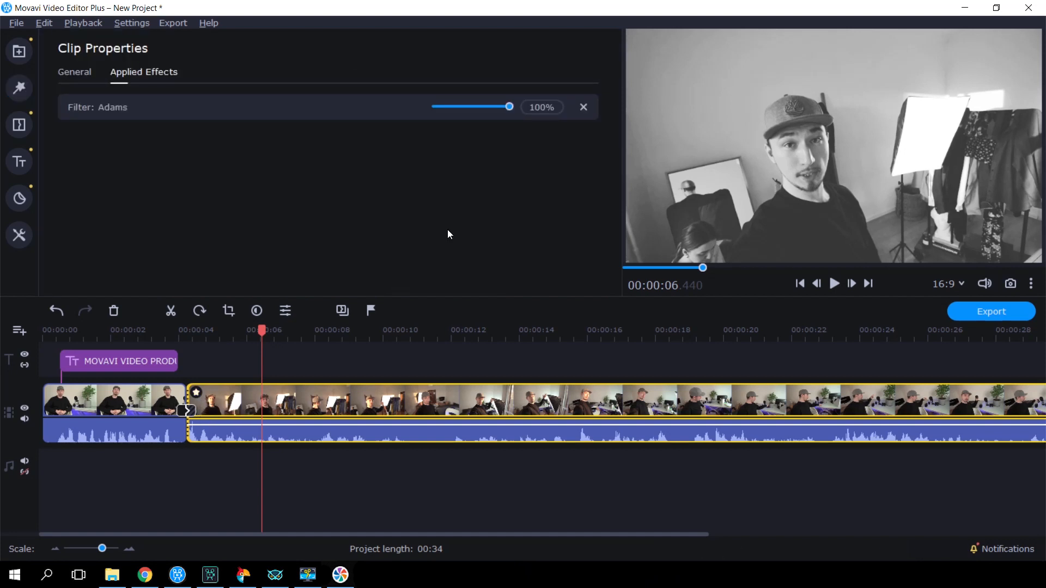
Step: Lower Adams to 57 percent, remove it, and give the first clip the Manet colour filter
{"action": "left_click_drag", "start_coordinate": [509, 106], "coordinate": [477, 107]}
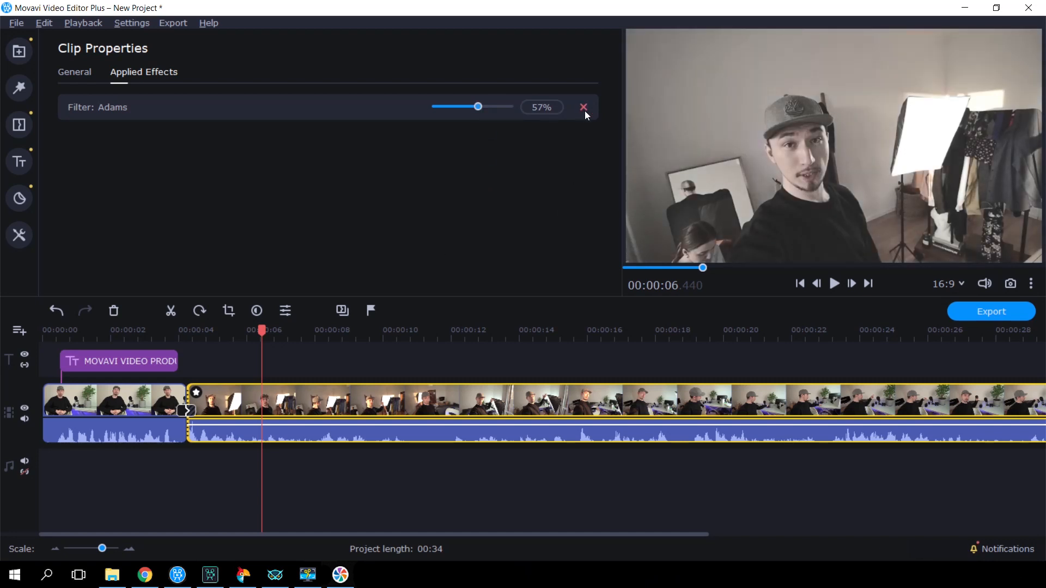
{"action": "left_click", "coordinate": [113, 400]}
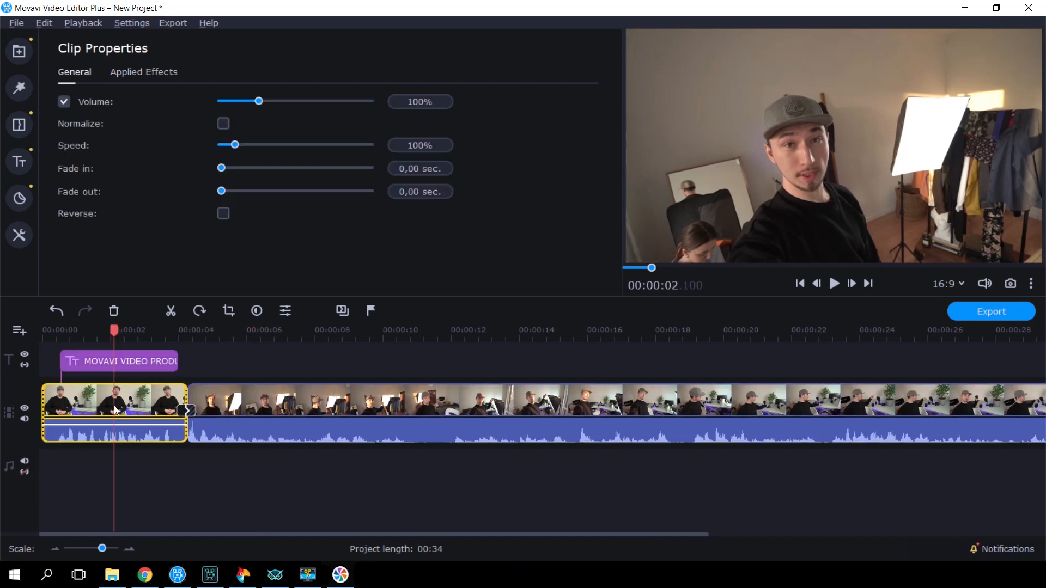
{"action": "left_click", "coordinate": [18, 88]}
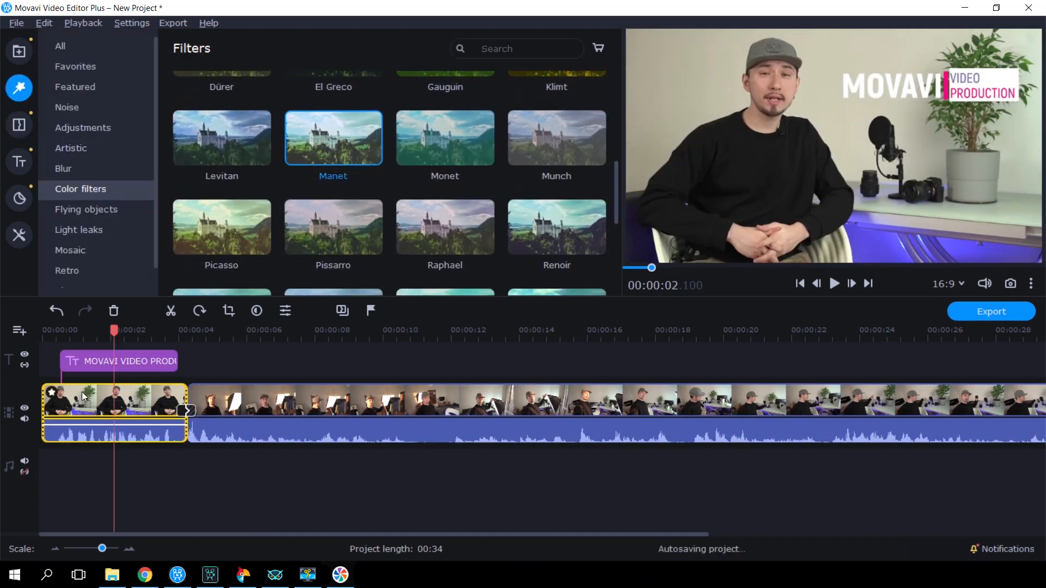
{"action": "left_click", "coordinate": [79, 230]}
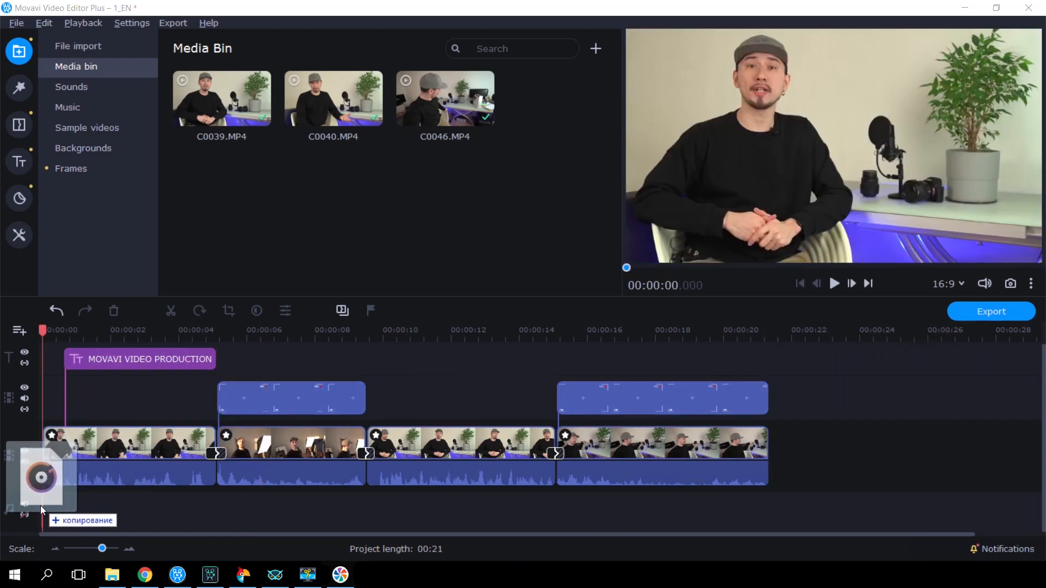
Step: Import an audio file and place Bright Future on the music track under the 21-second video
{"action": "left_click_drag", "start_coordinate": [40, 474], "coordinate": [46, 510]}
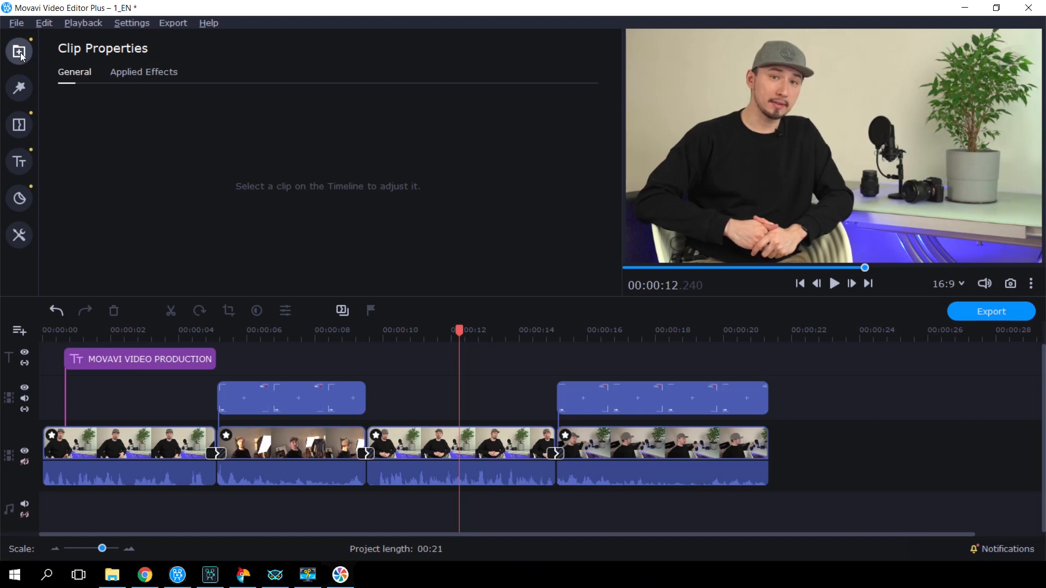
{"action": "left_click", "coordinate": [19, 52]}
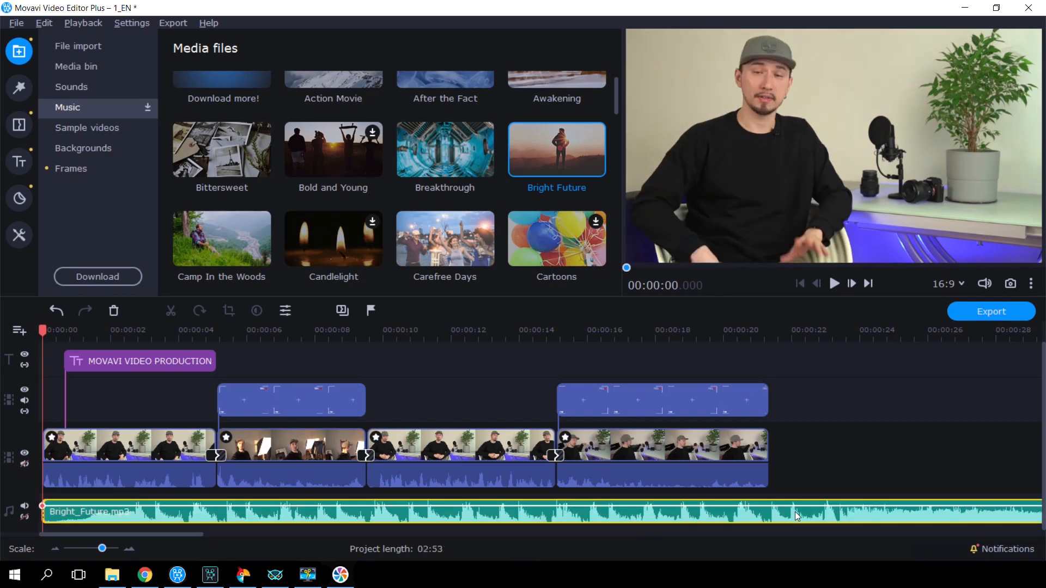
{"action": "left_click", "coordinate": [76, 67]}
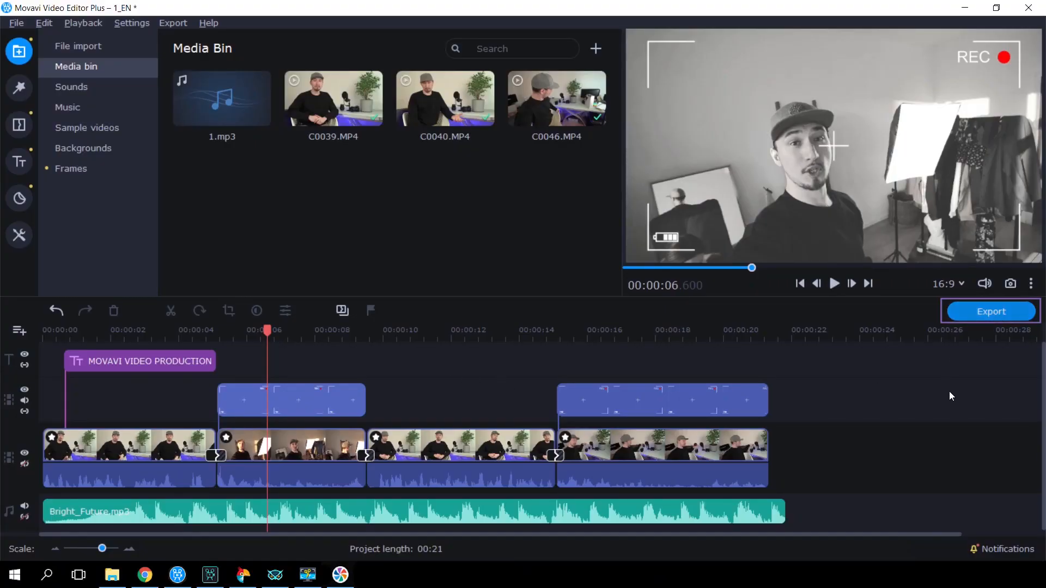
Step: Export the project as MP4 named My_project at Highest quality and start saving
{"action": "left_click", "coordinate": [990, 312]}
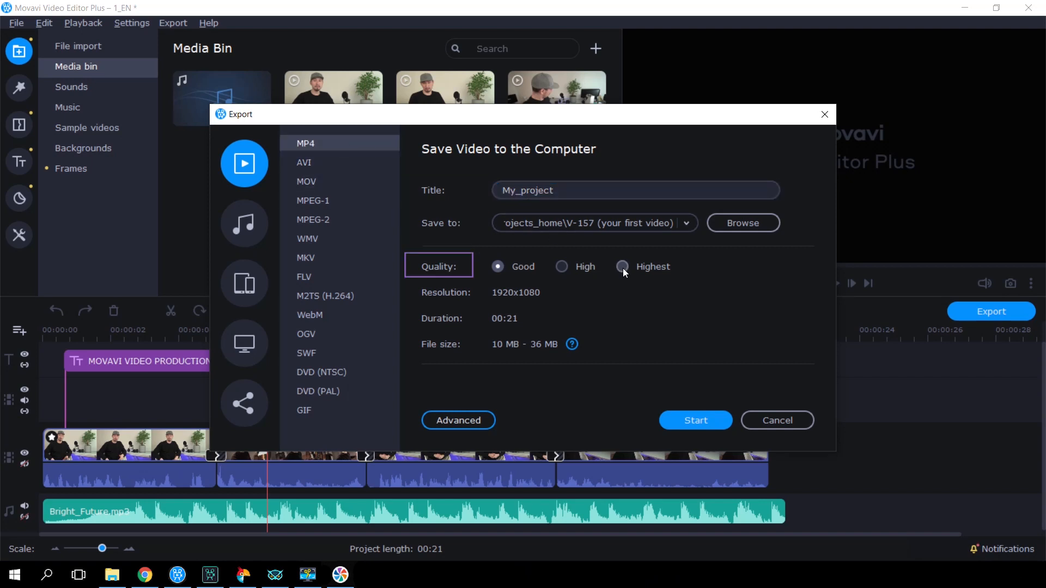
{"action": "left_click", "coordinate": [621, 265]}
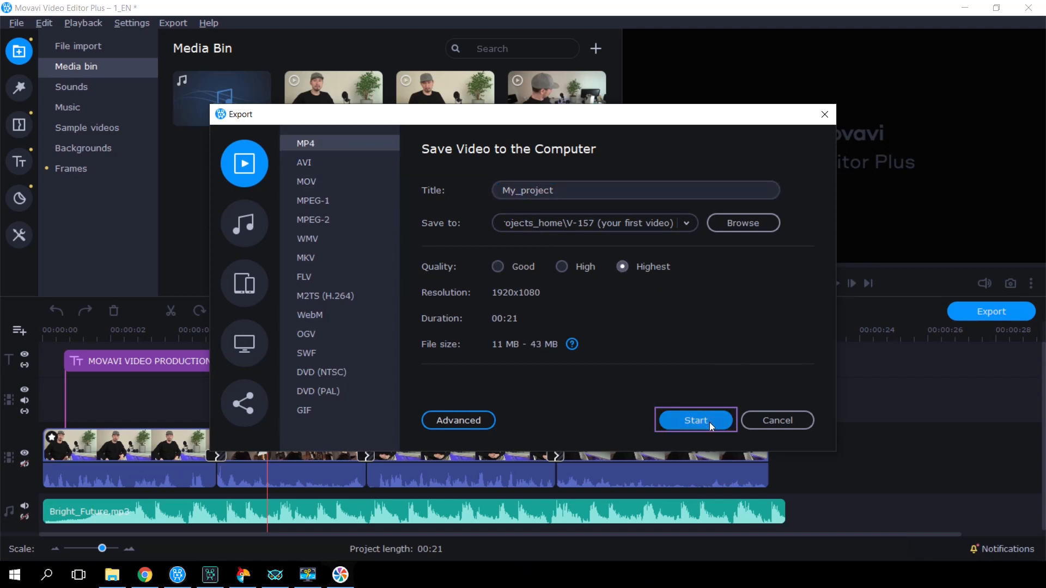
{"action": "left_click", "coordinate": [695, 421]}
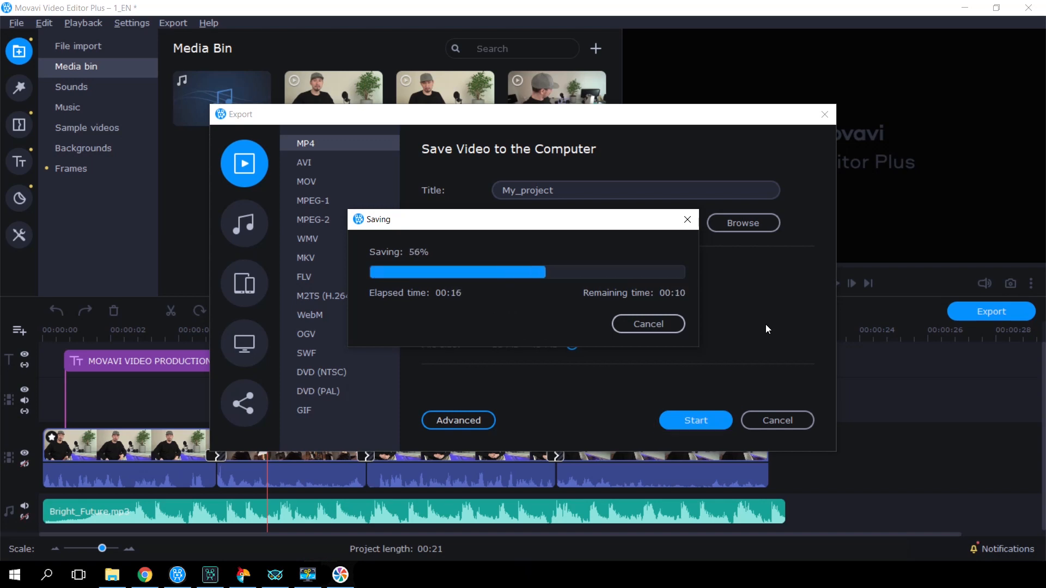